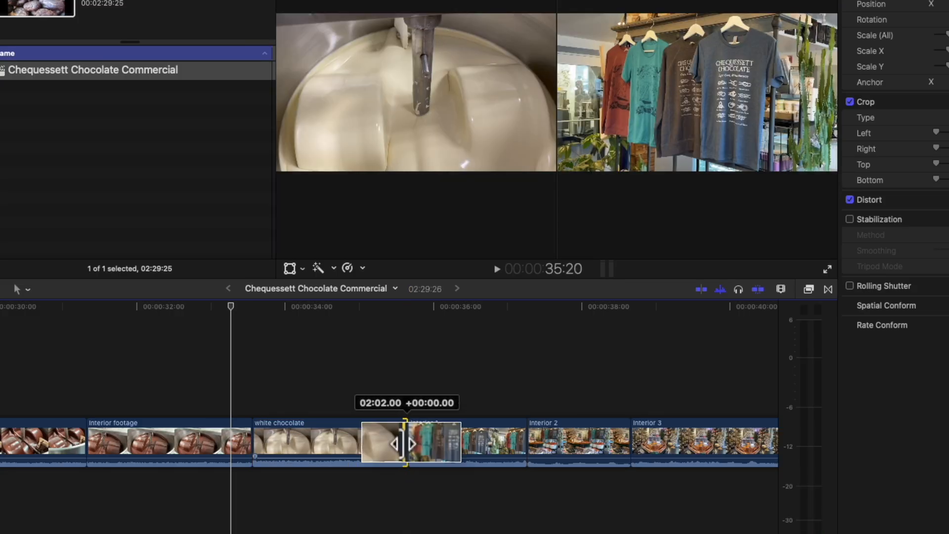
Ripple-trim the white chocolate clip's end edge right by +00:16, pushing Interior 1 later.
drag(411, 442, 470, 442)
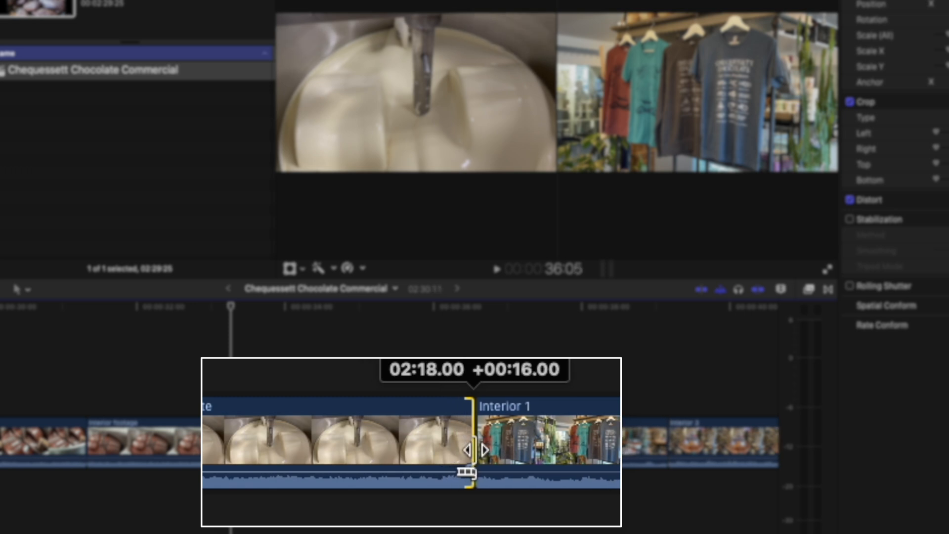
drag(470, 451, 573, 454)
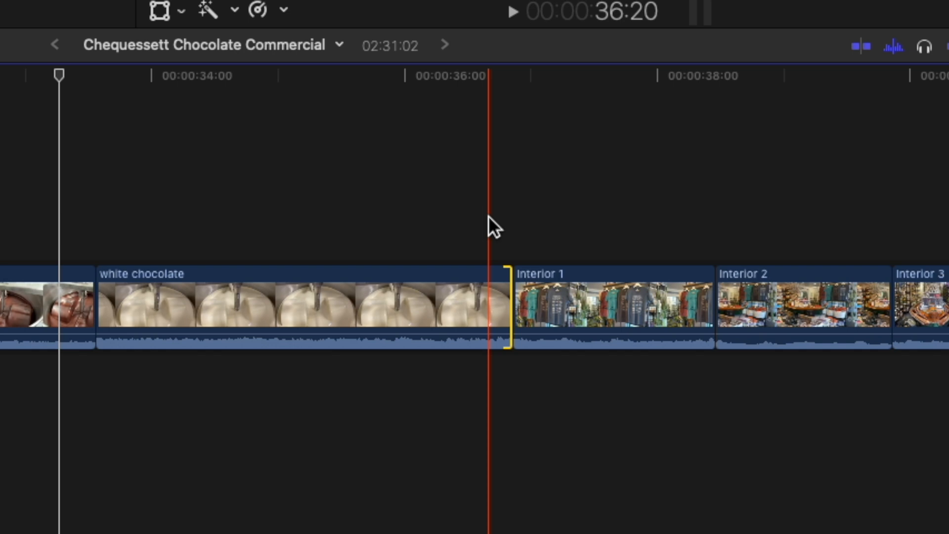
Switch to the Position tool (P) and bring IMG_9967 near 00:02:00 into view.
key(p)
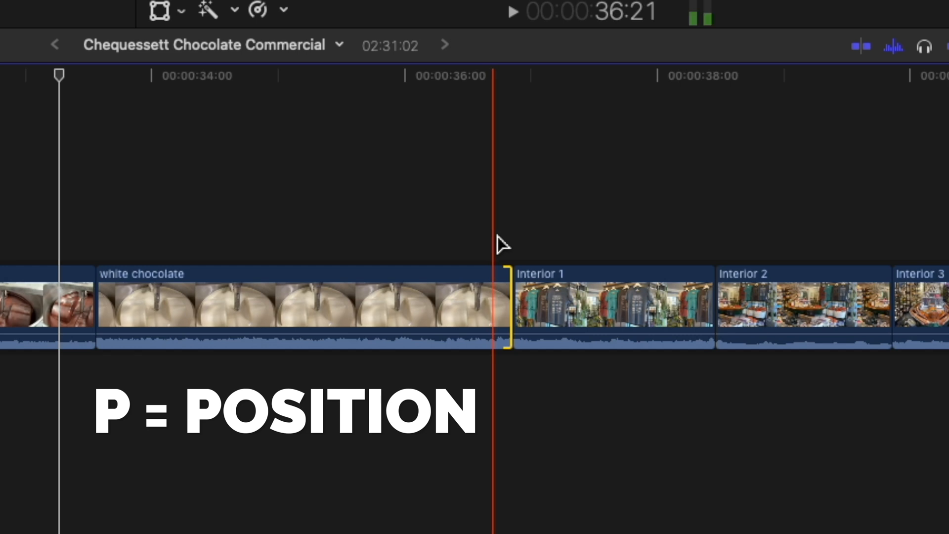
drag(502, 308, 494, 309)
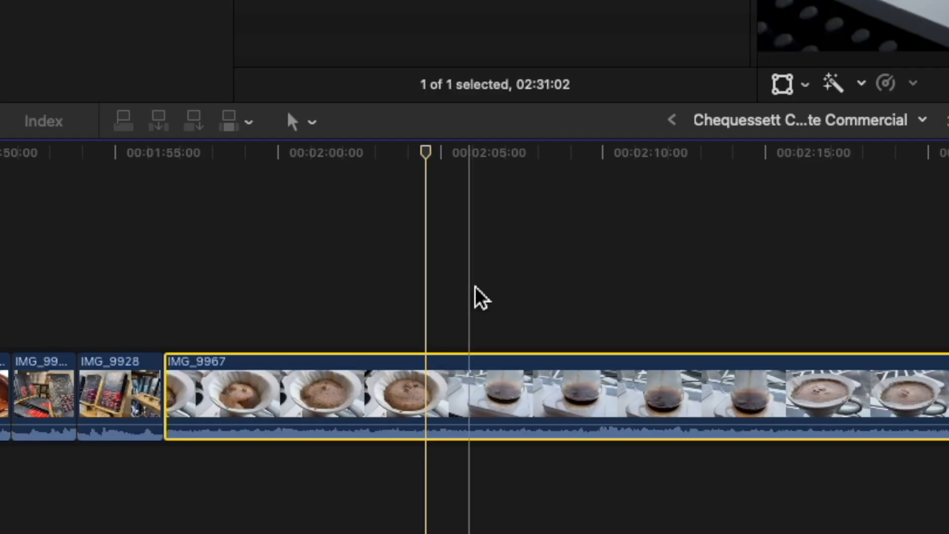
Switch to the Blade tool (B) to cut IMG_9967 into several pieces.
key(b)
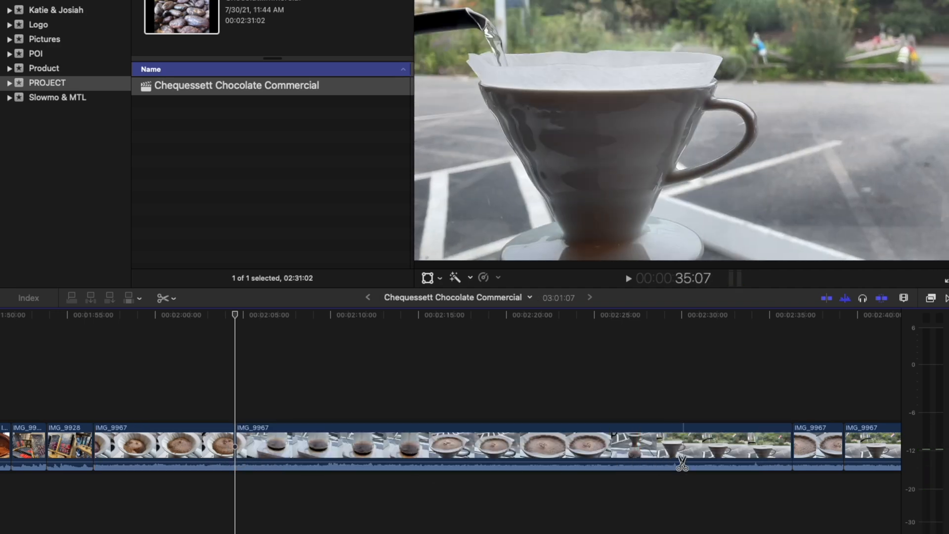
With the Select tool, cut IMG_9967 at the playhead around 02:03:10 using Command-B.
key(a)
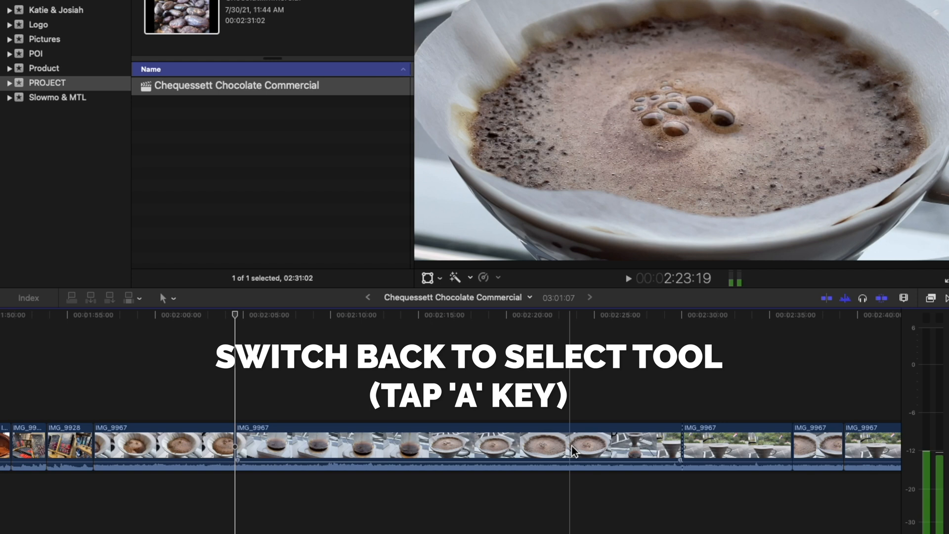
key(a)
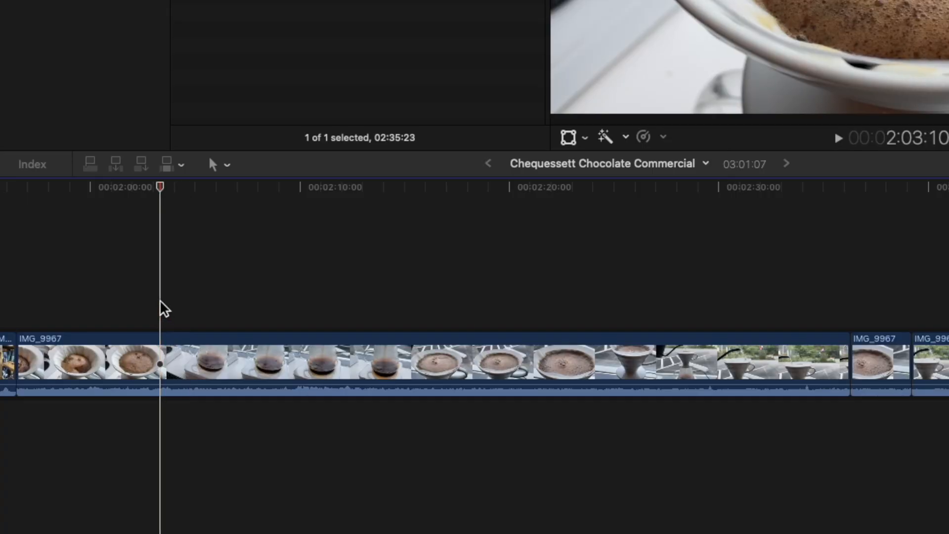
key(cmd+b)
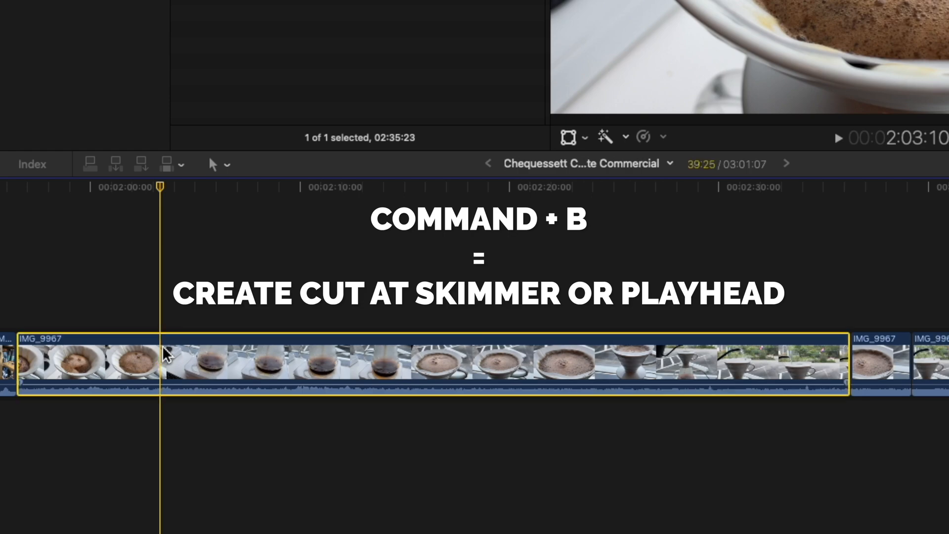
key(cmd+b)
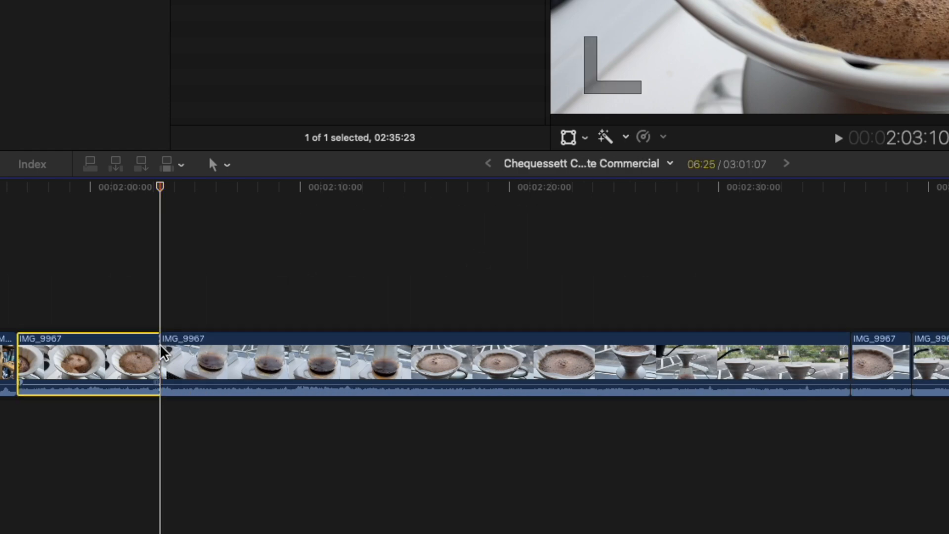